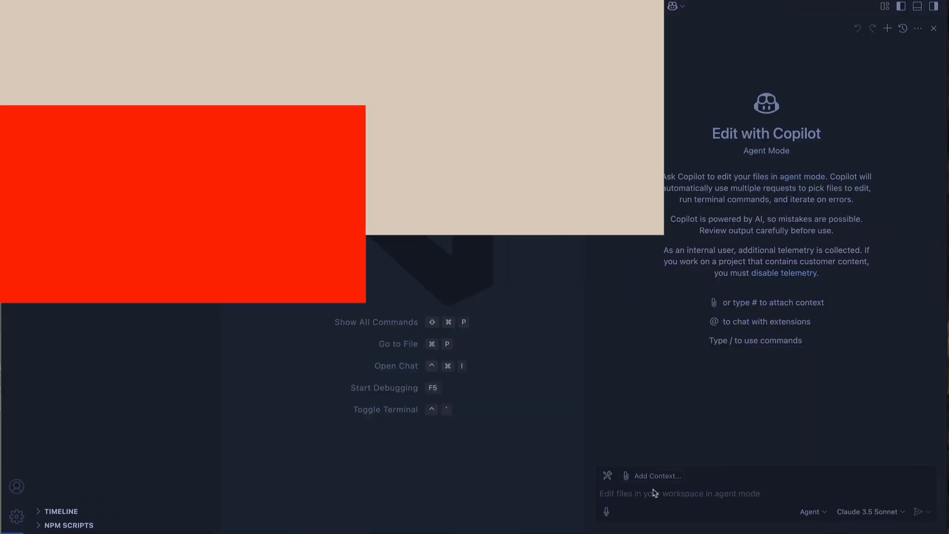
- Send Copilot the prompt to start the Angular conversion by creating an empty React app
type("Start the conversion process for the angular application by creating an empty React application")
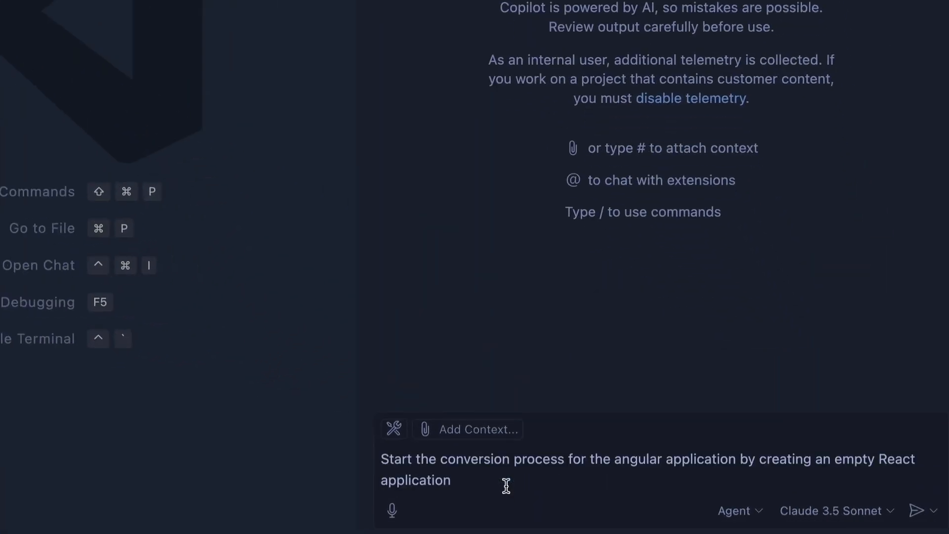
mouse_move(373, 381)
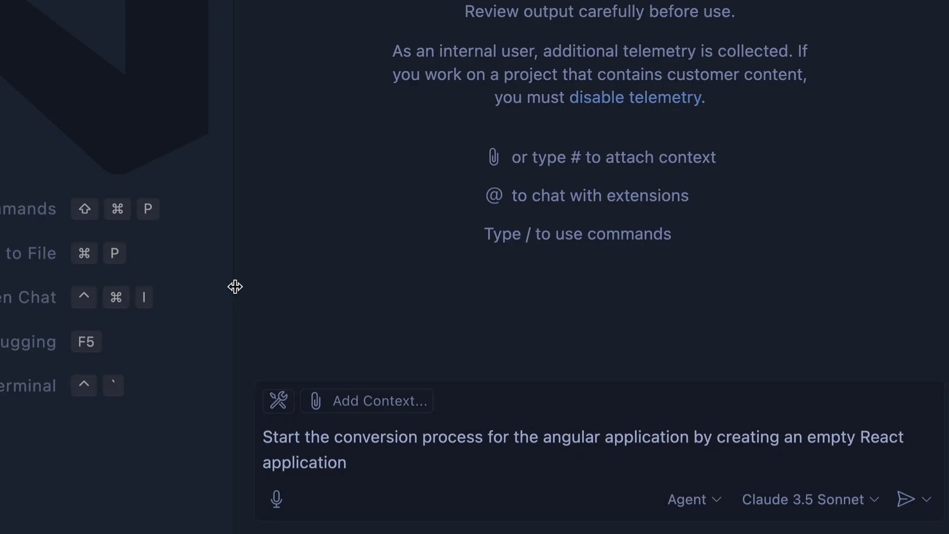
left_click(914, 499)
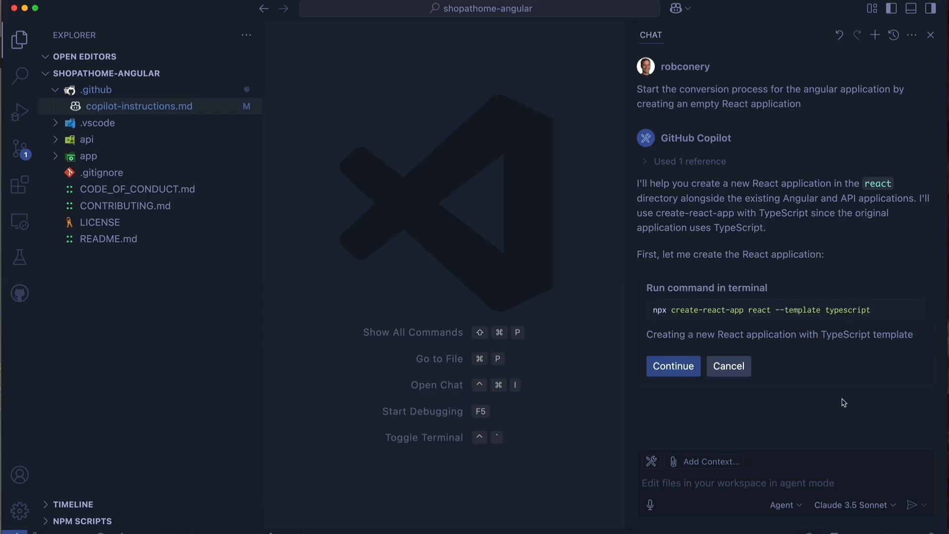
- Approve Copilot's create-react-app command, then its retry using a temporary app name
left_click(672, 366)
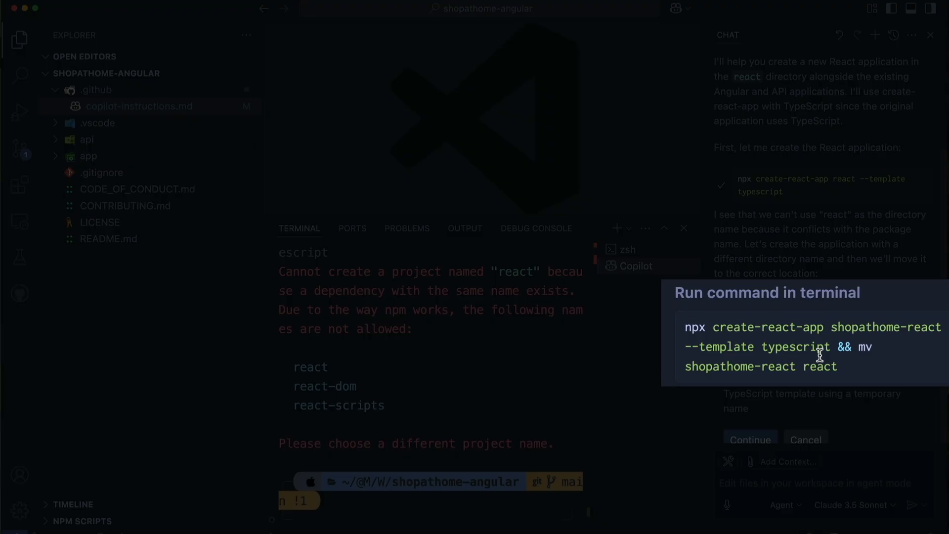
left_click(749, 440)
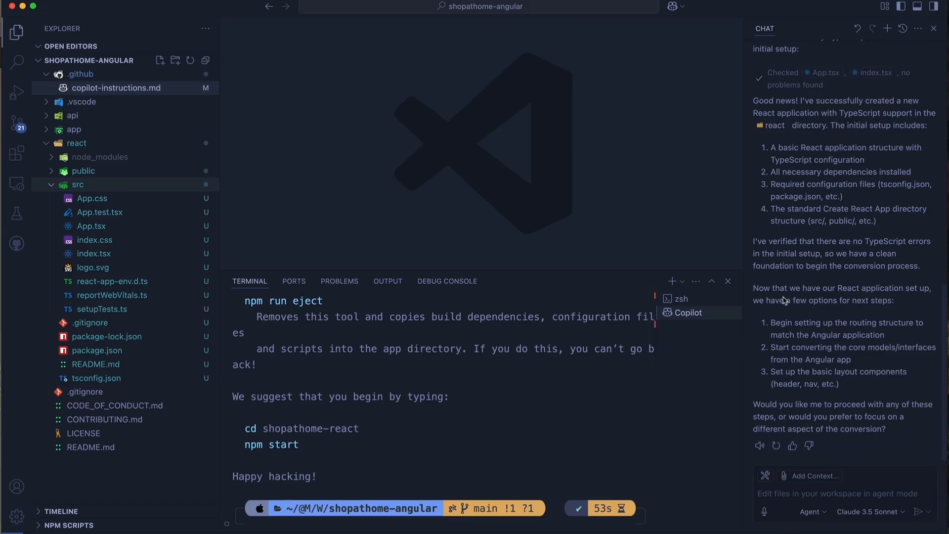
mouse_move(690, 359)
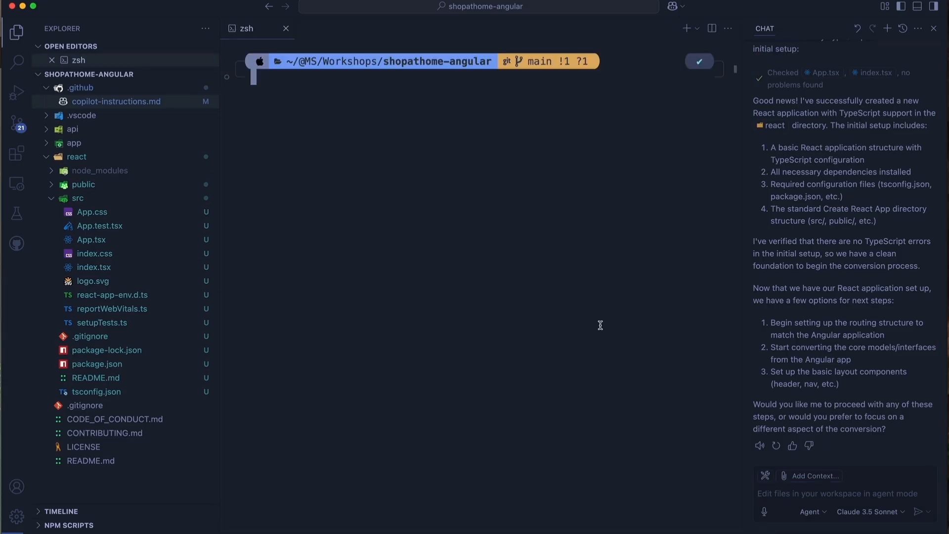
- Start the app from the react folder, create branch r6, and commit the React files
type("cd react/")
type("git checkout -0")
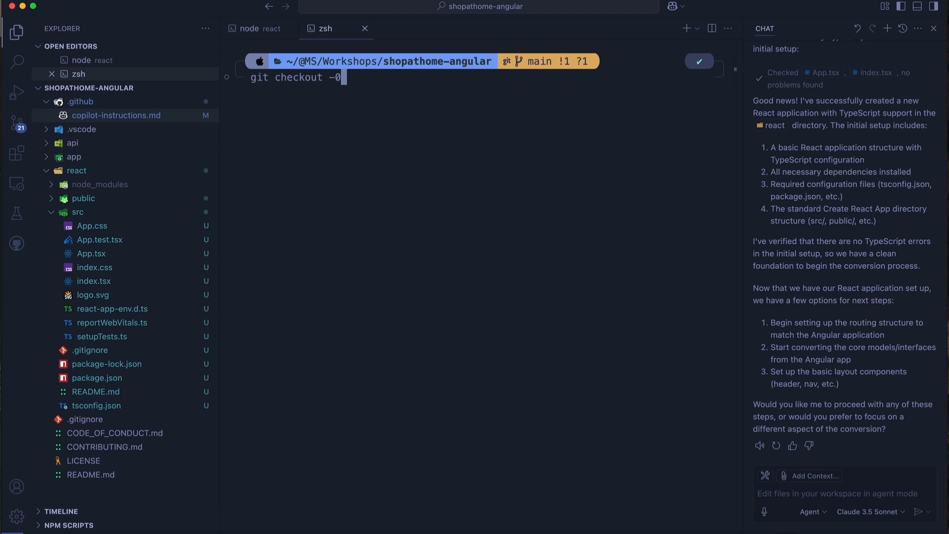
type("b")
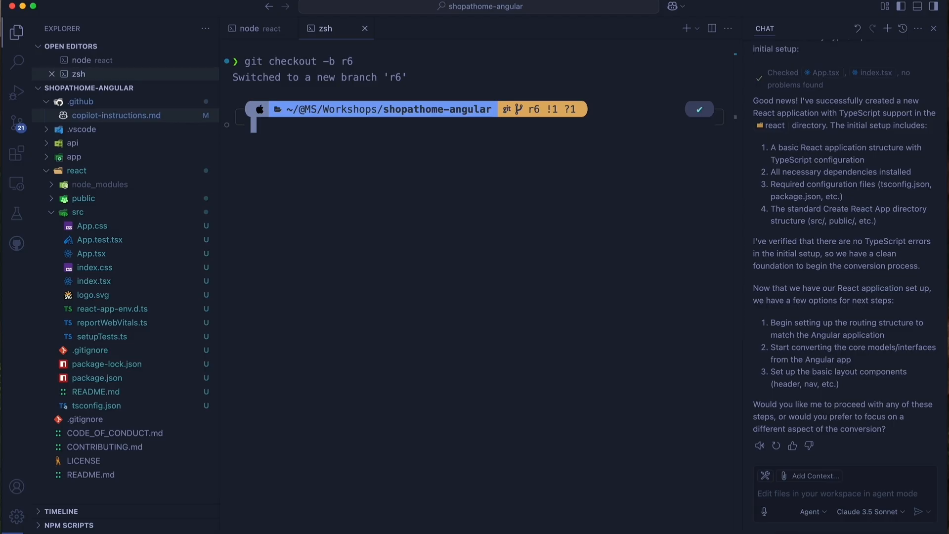
mouse_move(23, 56)
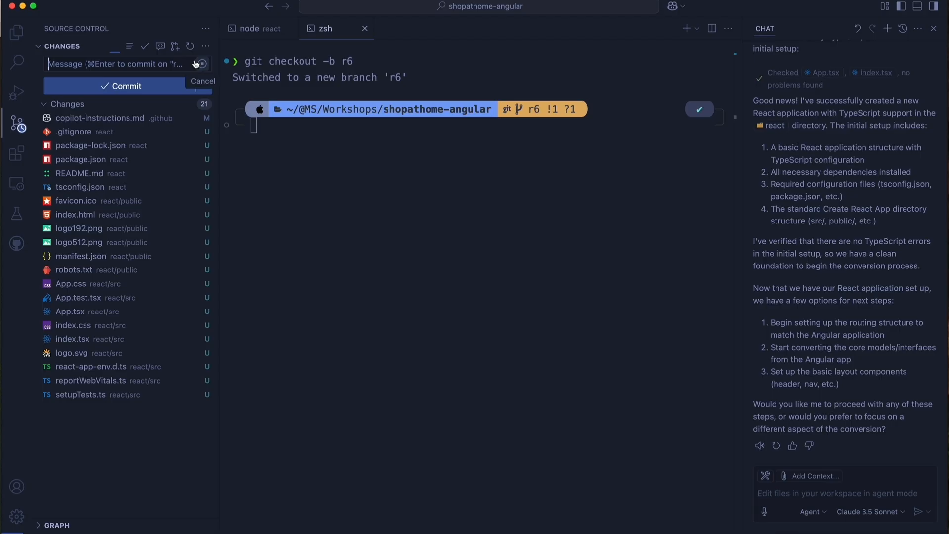
left_click(201, 64)
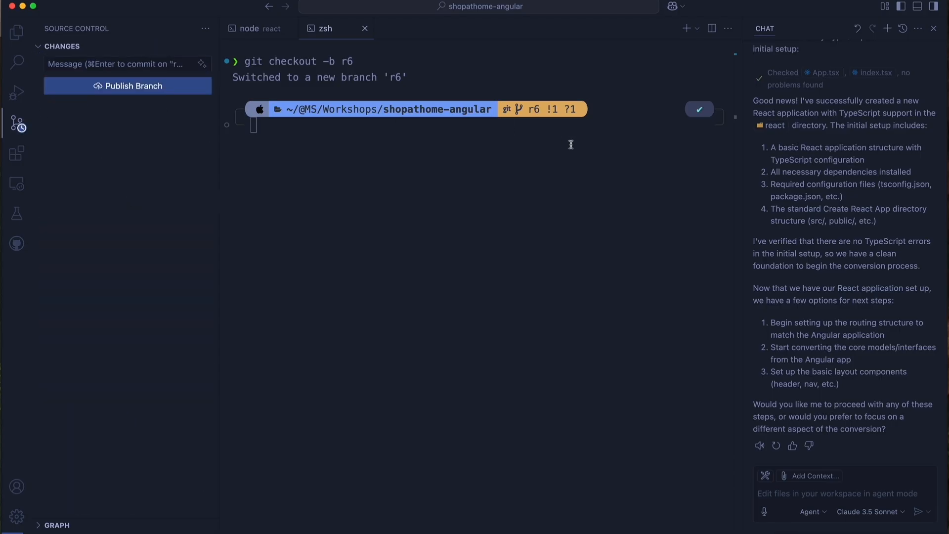
mouse_move(585, 148)
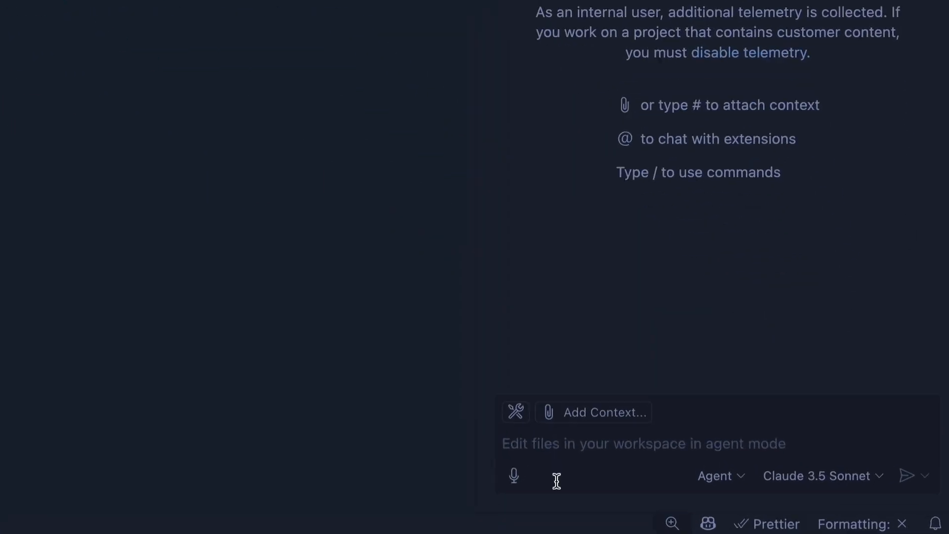
- Send Copilot the request to copy the header, body, footer HTML, CSS, colors and images
type("Copy the existing Layout (header, body, footer): HTML, CSS, colors, and images. Do not create new CSS. The layout should be responsive and fill the entire height and width of the page. DO not copy over components just yet, aside from Layout components.")
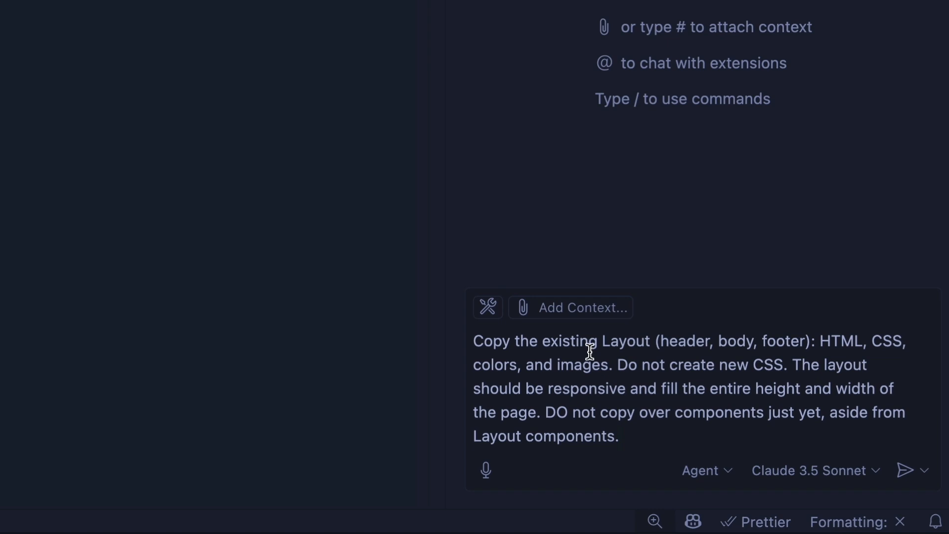
mouse_move(784, 331)
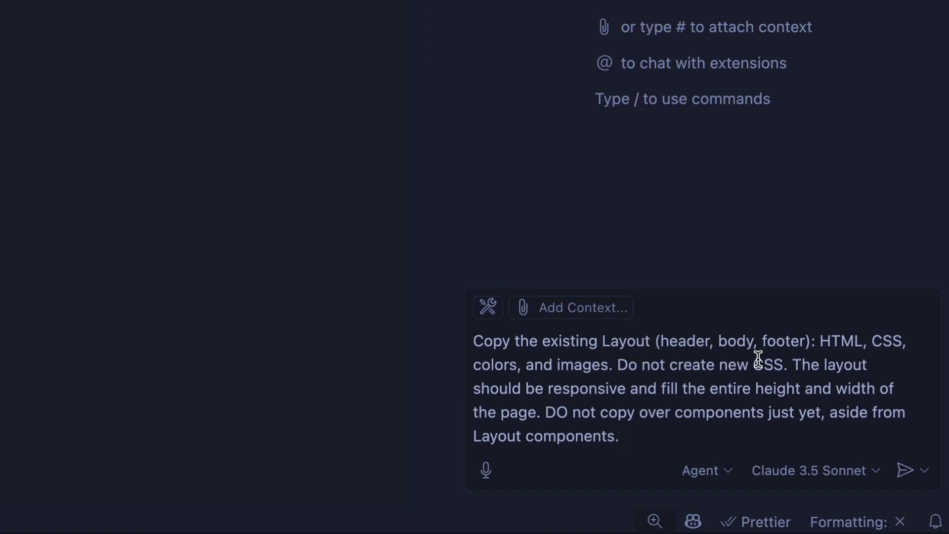
mouse_move(713, 389)
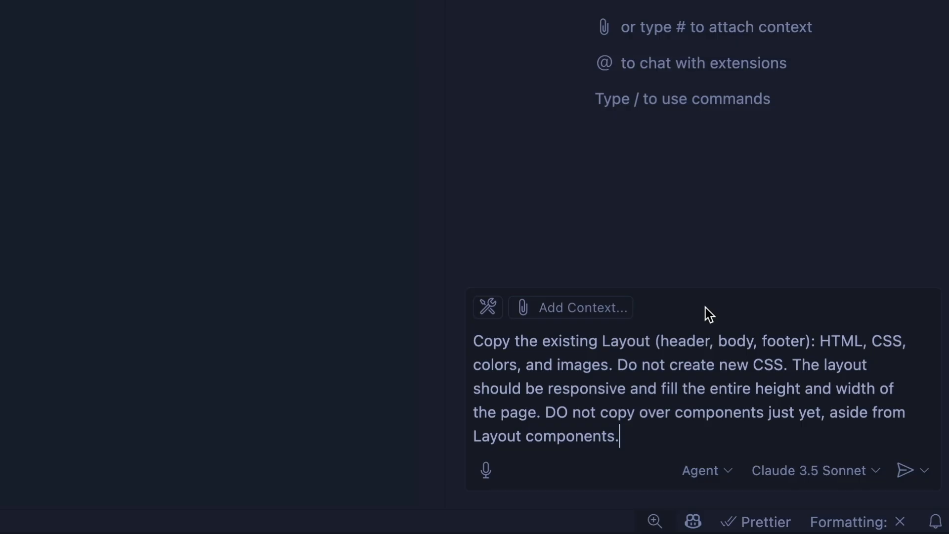
left_click(906, 470)
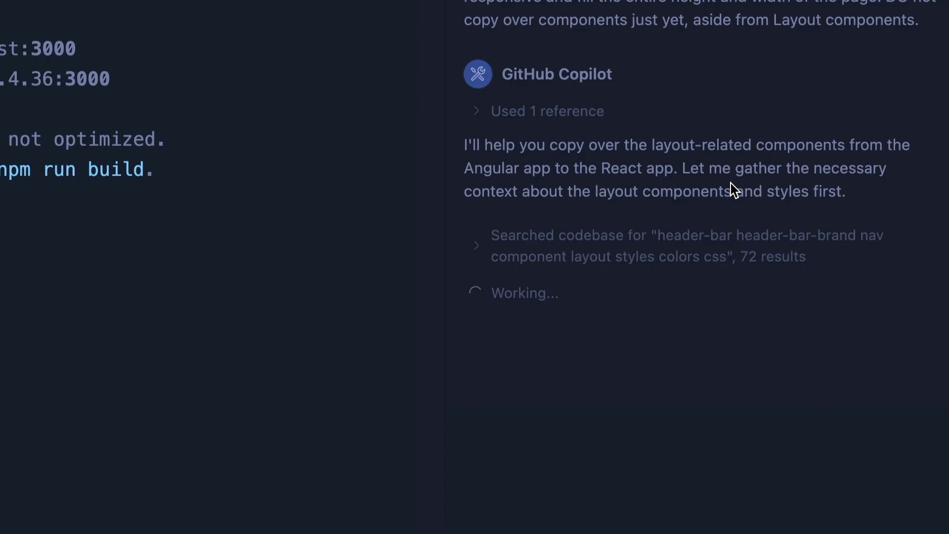
mouse_move(787, 169)
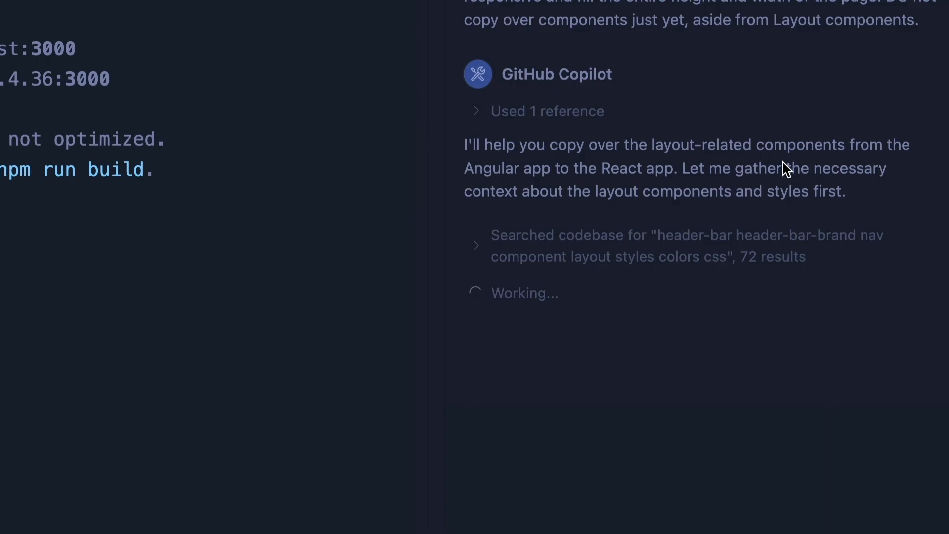
mouse_move(577, 156)
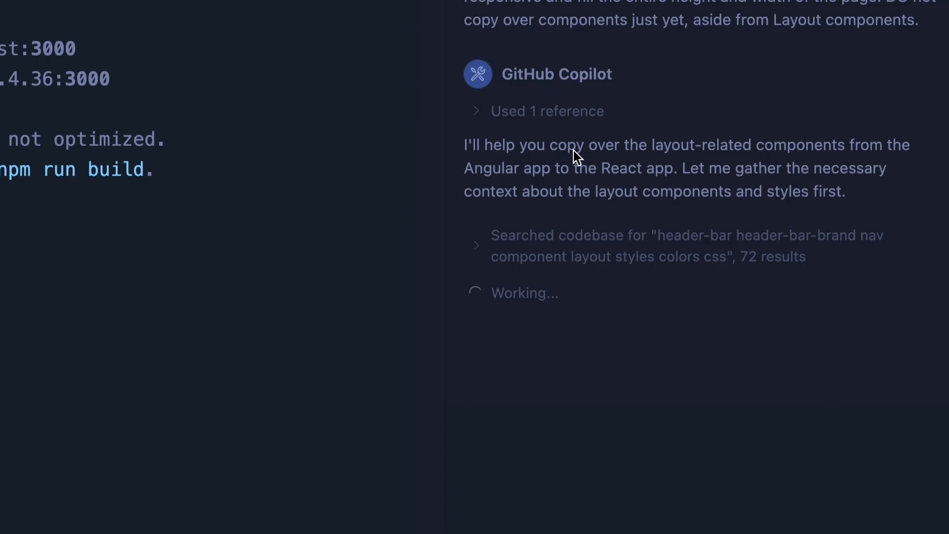
mouse_move(692, 178)
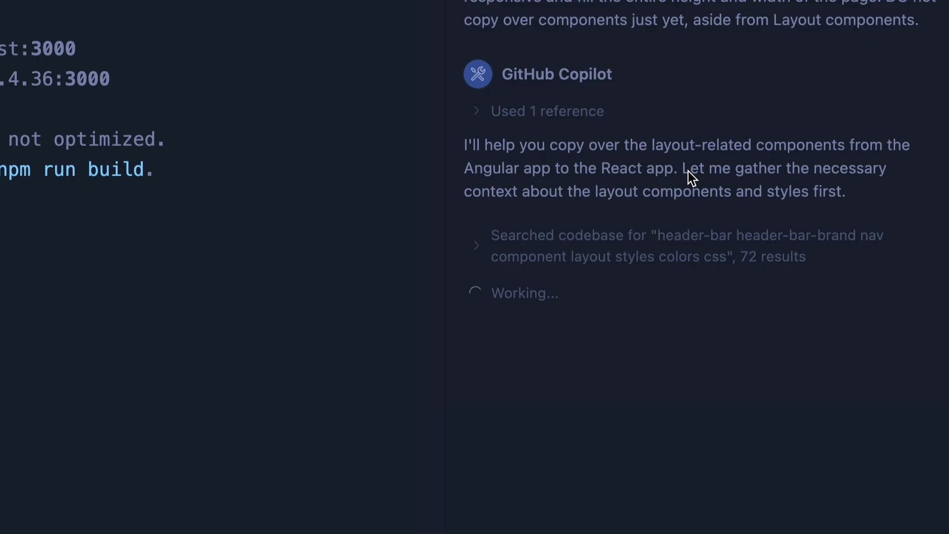
mouse_move(523, 189)
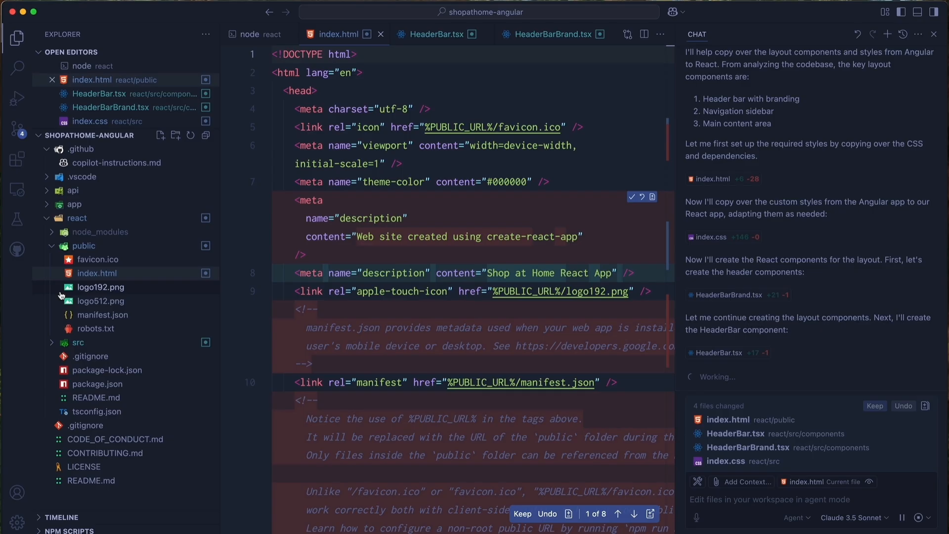
- Keep Copilot's finished layout edits to HeaderBar, HeaderBarBrand, index.html and index.css
left_click(78, 310)
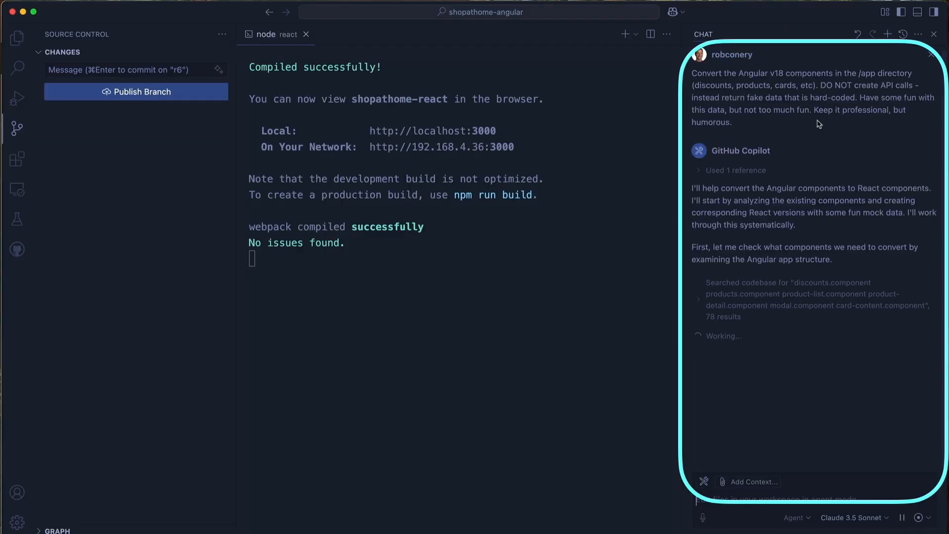
- Check the generated react/src/data/mockData.ts with humorous fake products like Quantum Coffee Beans
left_click(16, 38)
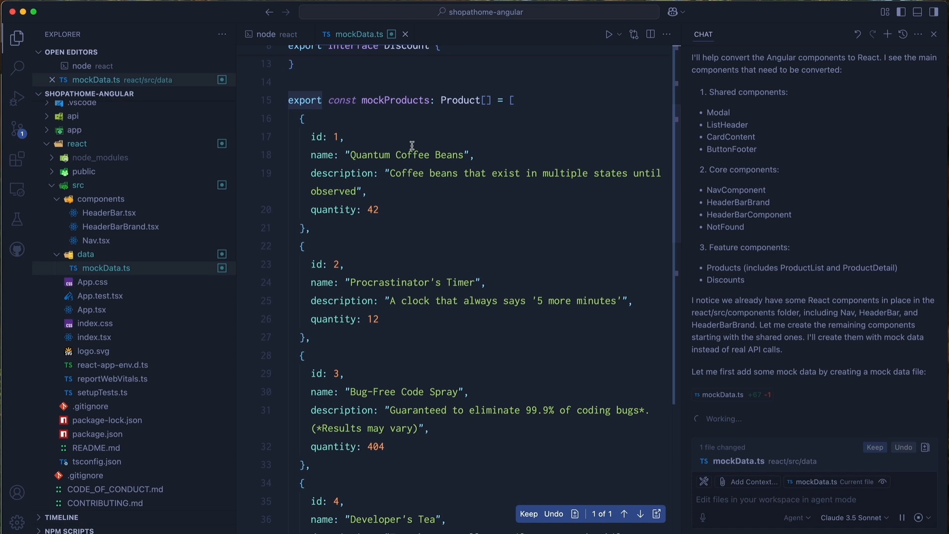
- Scroll through Copilot's generated Home, NotFound, Discounts and Products components and package updates
scroll("down", 3)
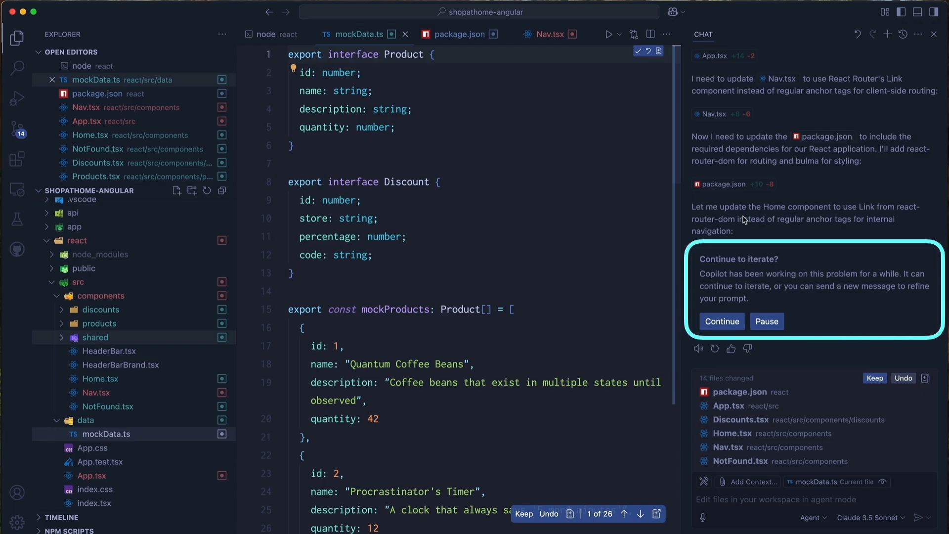
- Let Copilot keep iterating and approve 'cd react && npm install' to add react-router-dom
left_click(722, 322)
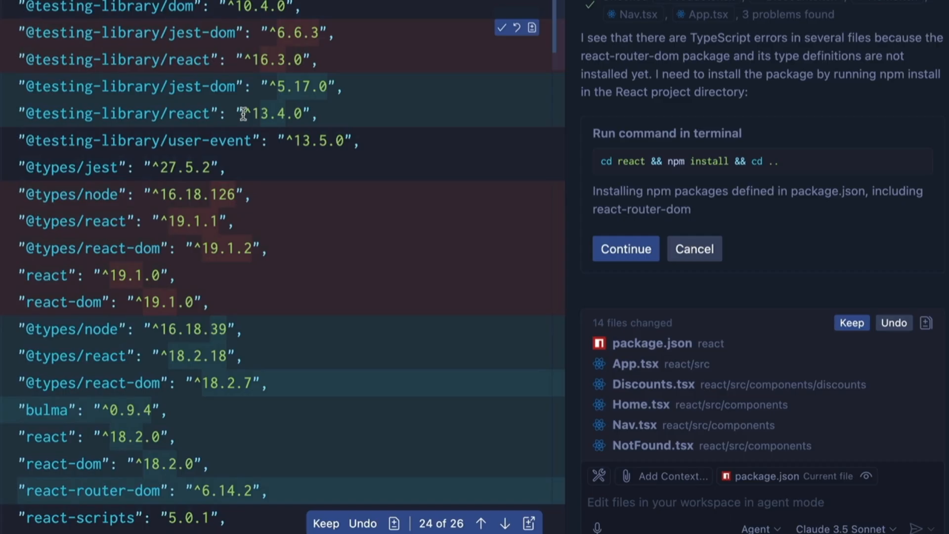
left_click(625, 248)
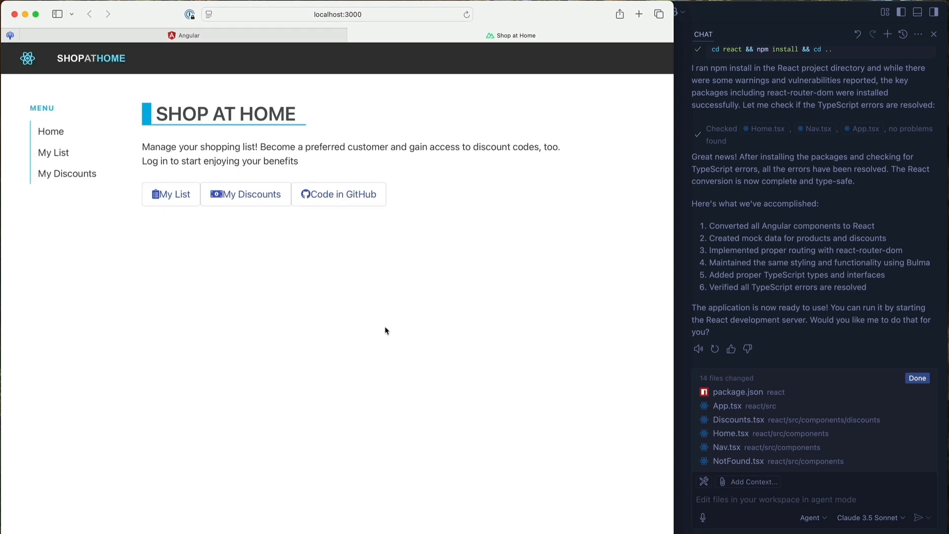
mouse_move(54, 152)
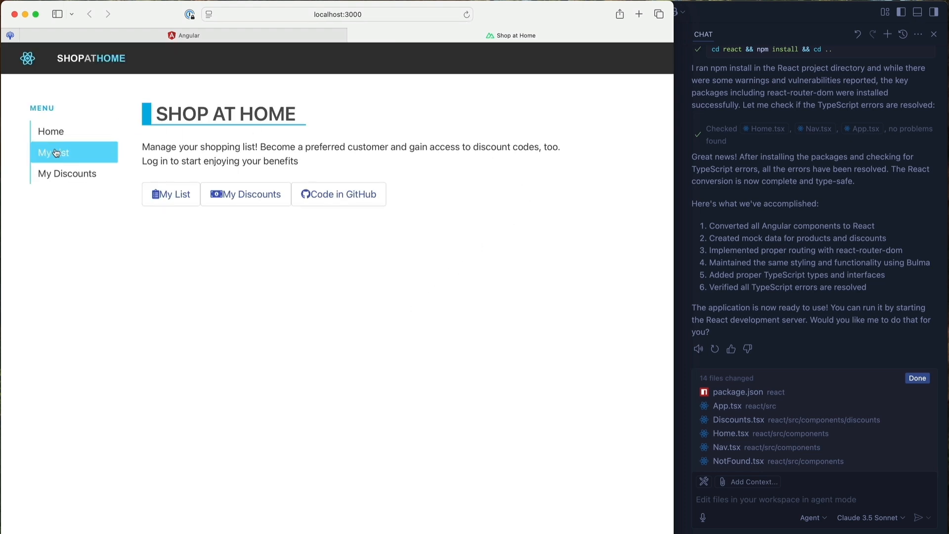
- Open My List on localhost:3000 to see mock products like Procrastinator's Timer
left_click(53, 153)
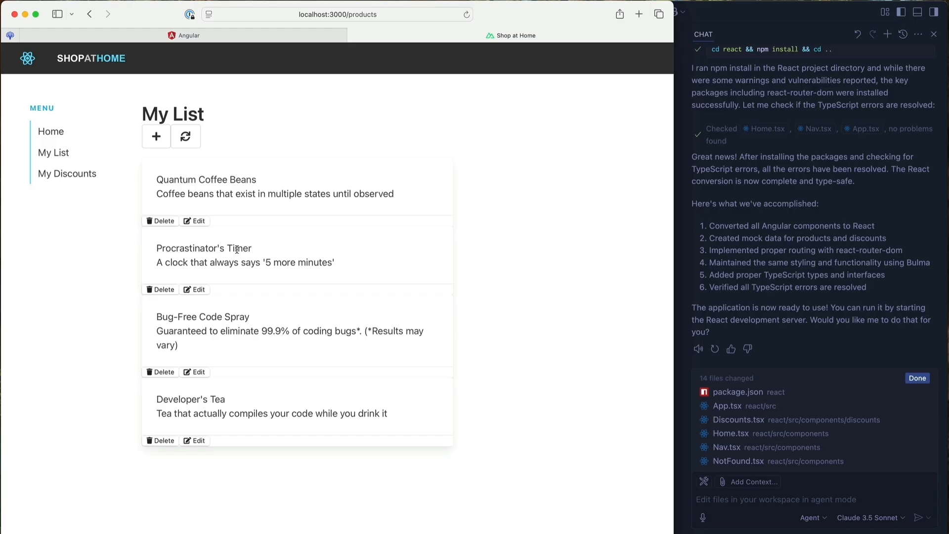
mouse_move(242, 299)
type("take another styling pass at the")
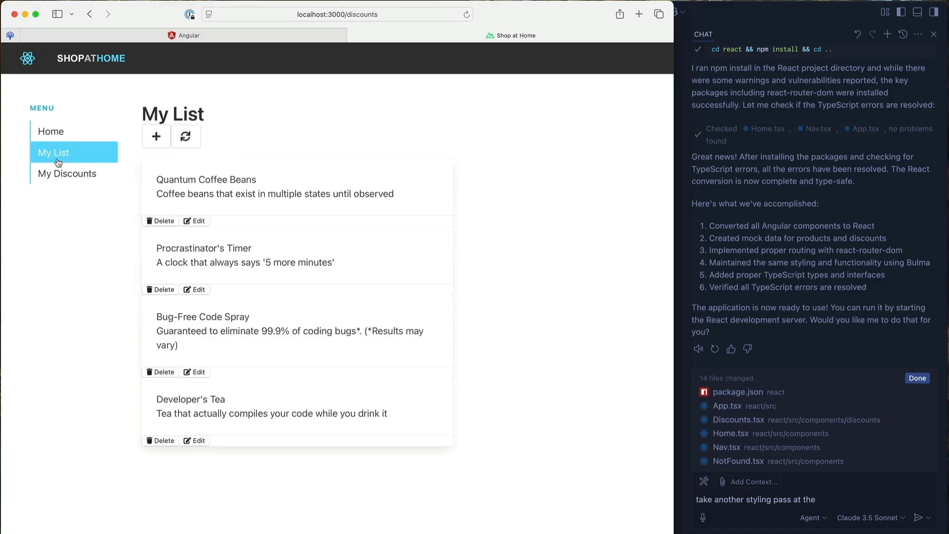
- Enter the Copilot request to restyle the discounts and products lists to match Angular
type("d")
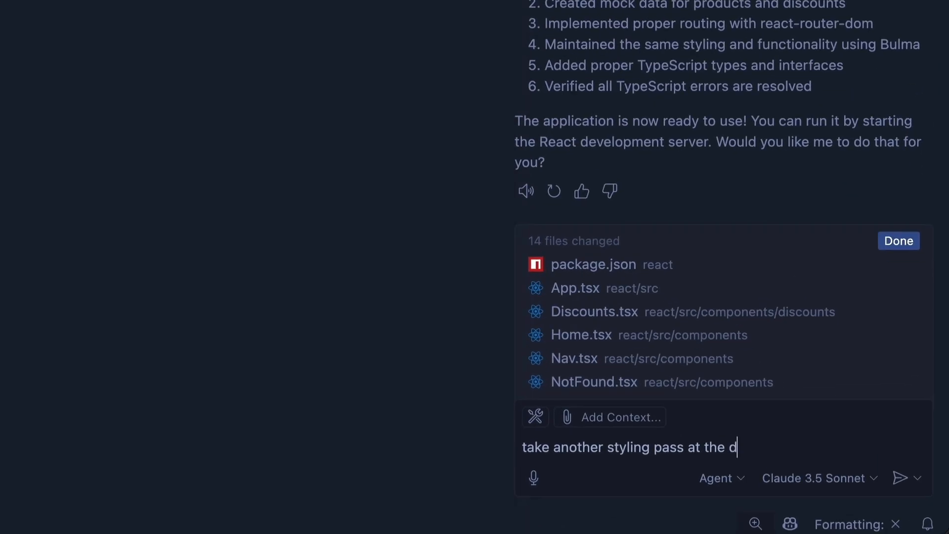
type("iscounts and prod")
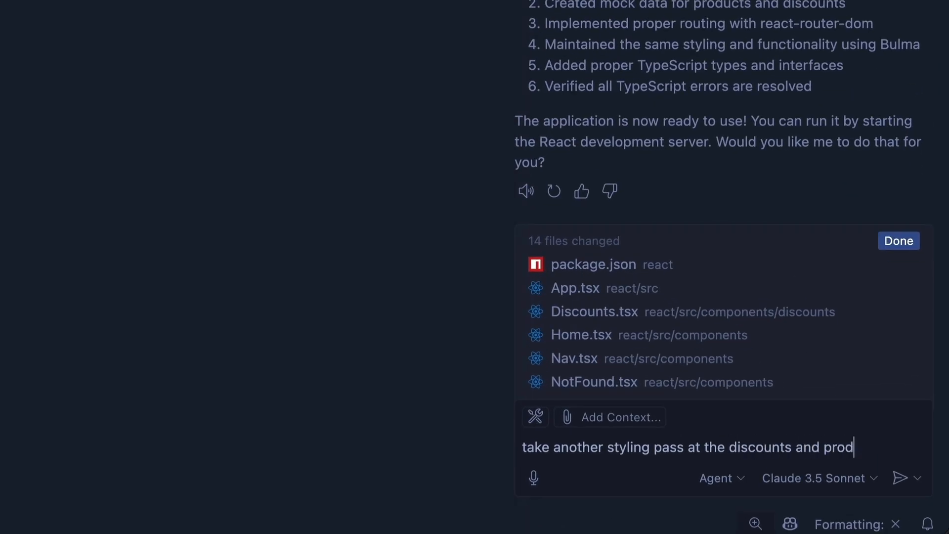
type("ucts list they look horrible. make them mat")
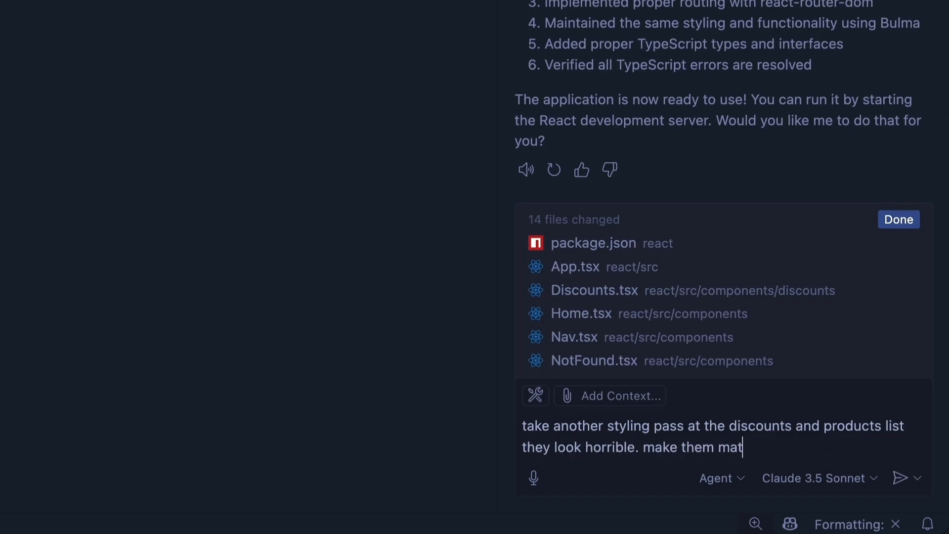
type("ch the angular app")
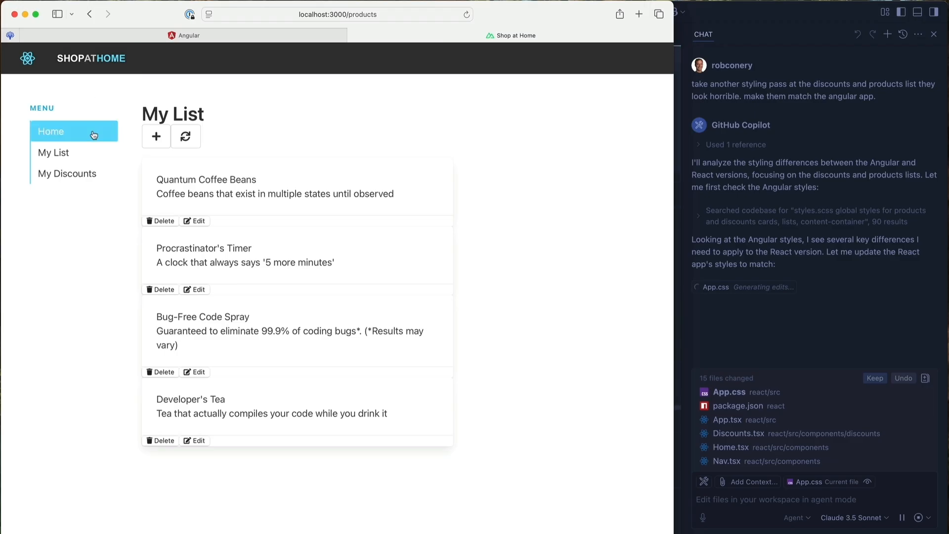
mouse_move(77, 78)
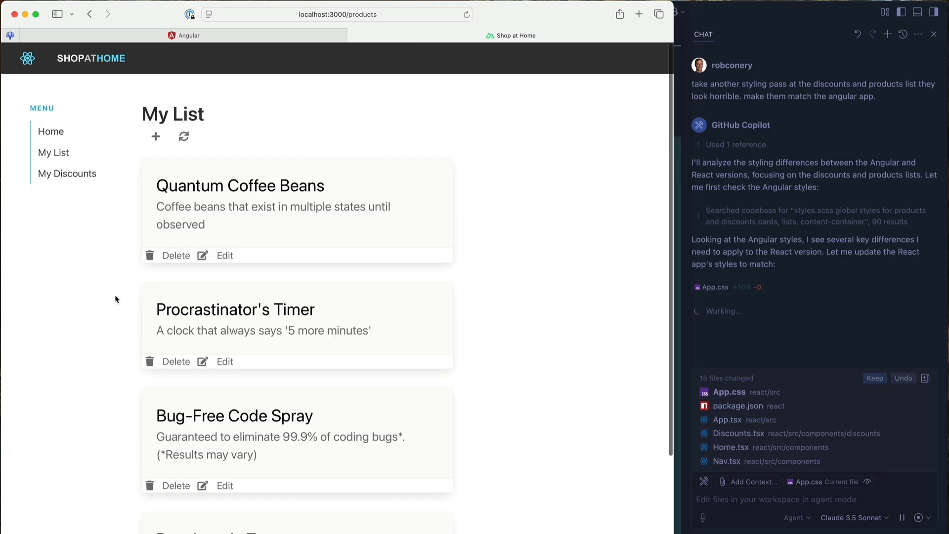
- Compare the restyled My Discounts cards with the restyled product cards on My List
left_click(67, 173)
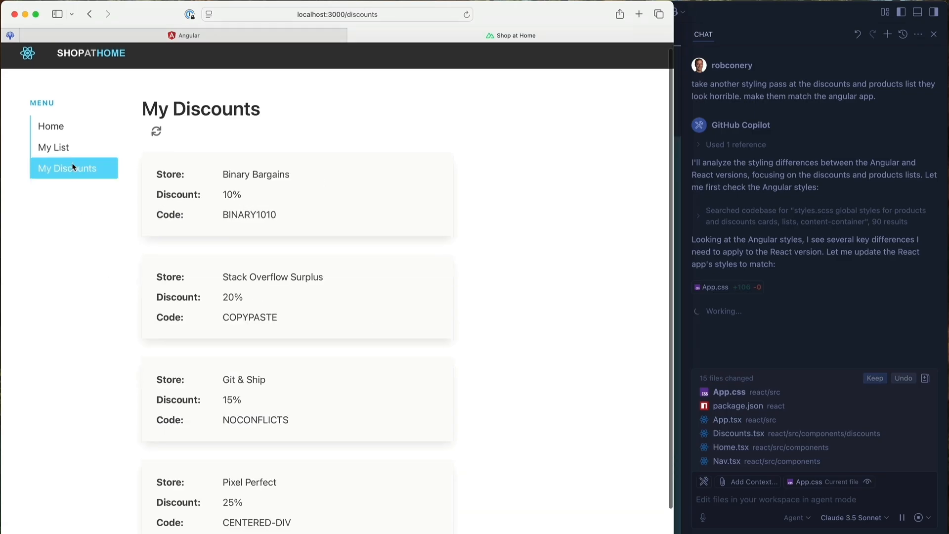
mouse_move(54, 148)
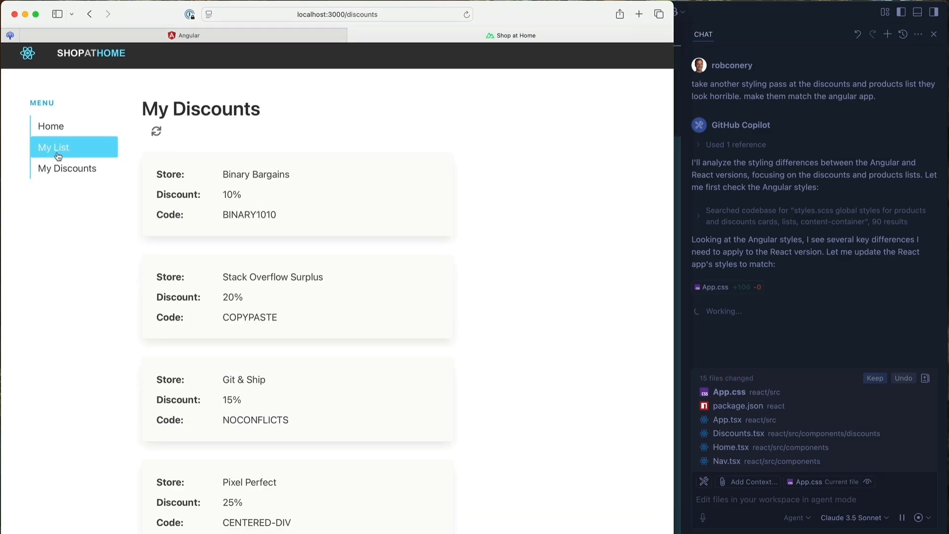
left_click(54, 148)
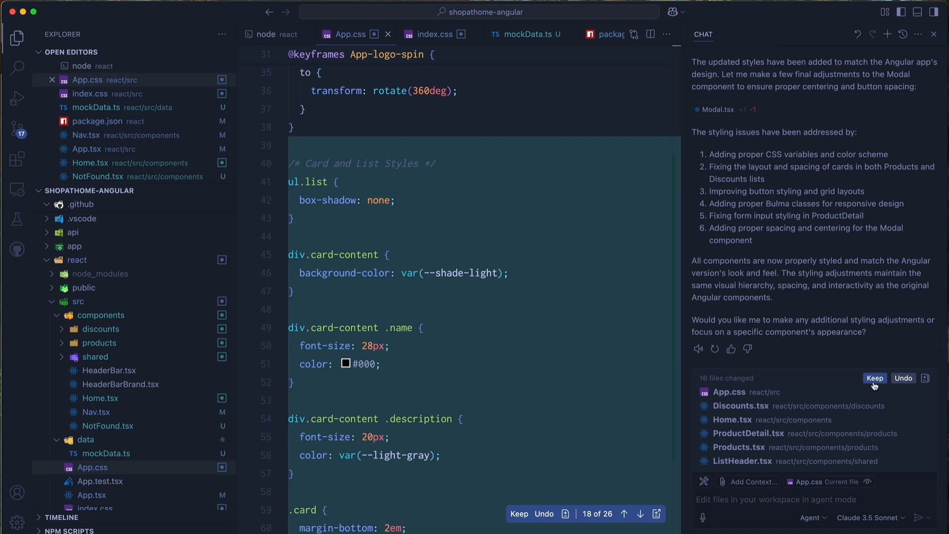
- Keep Copilot's restyling edits and commit the 16 changed files with a Copilot-generated message
left_click(875, 378)
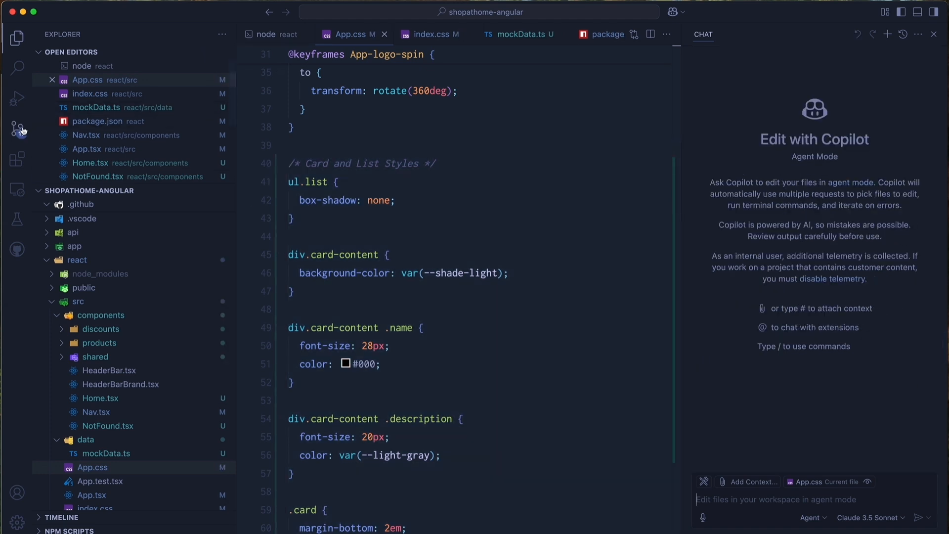
left_click(16, 130)
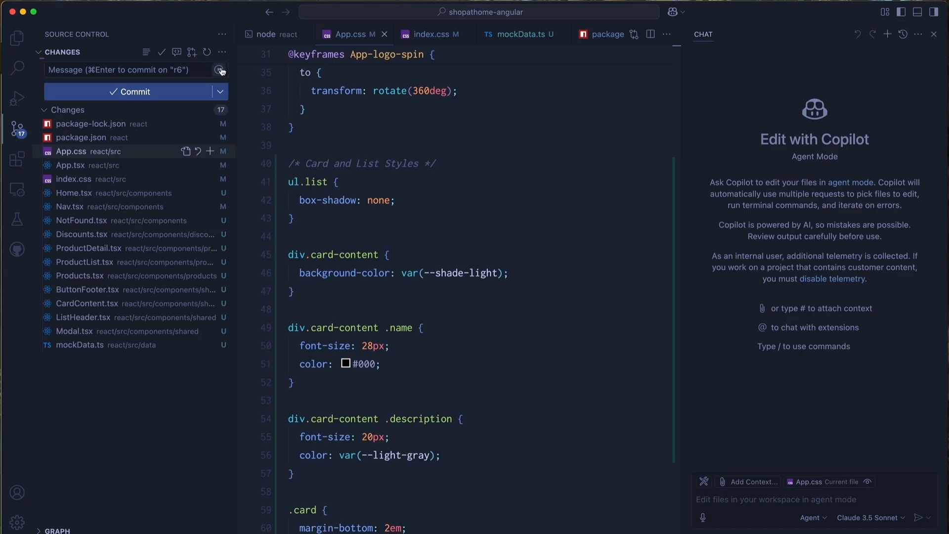
left_click(221, 71)
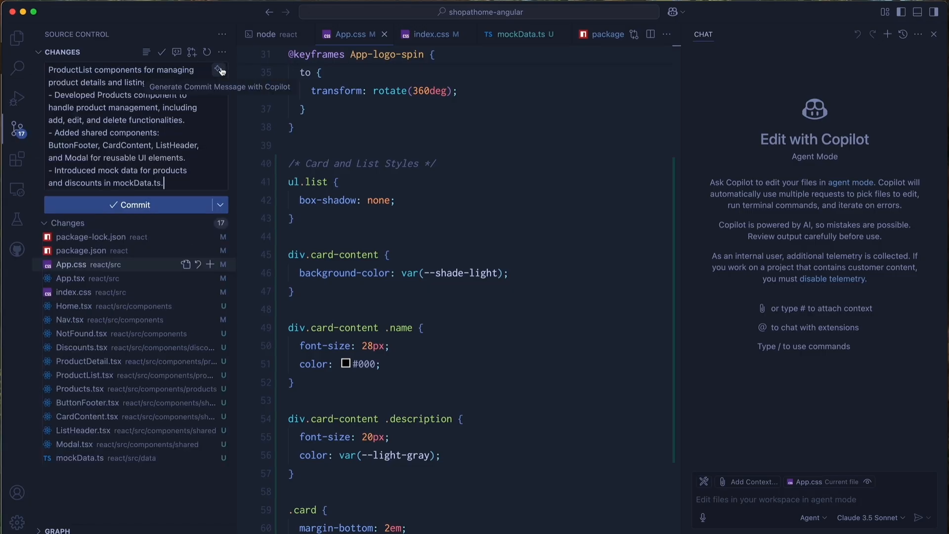
left_click(132, 205)
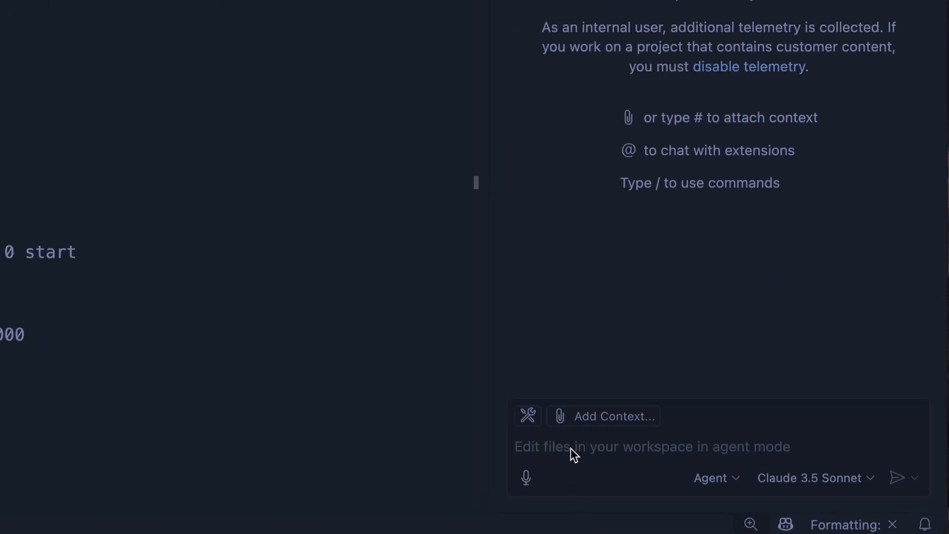
- Prompt Copilot to hook up API calls in the services classes using the ENV variable
type("Hook up the API calls in the services classes. Make sure to use the ENV variable to discover the API URL as the Angular app is using.")
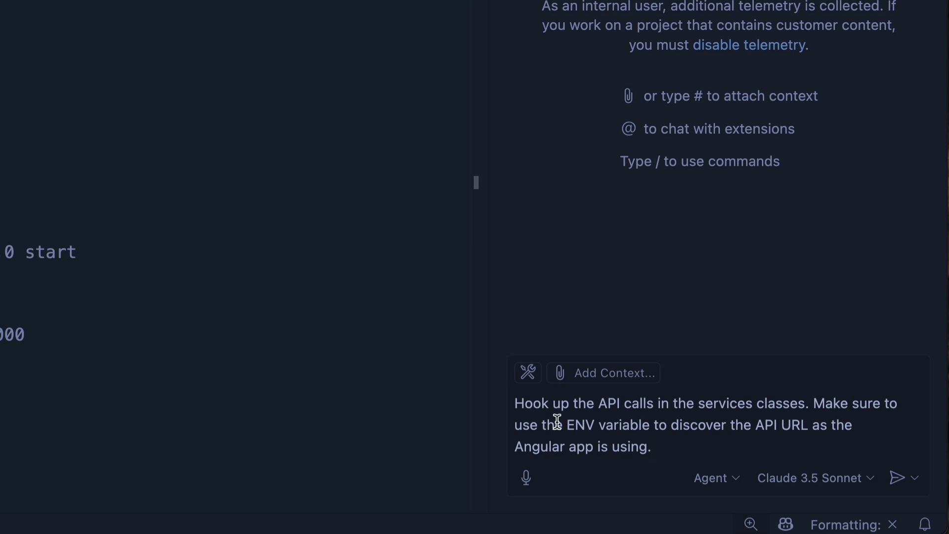
mouse_move(791, 434)
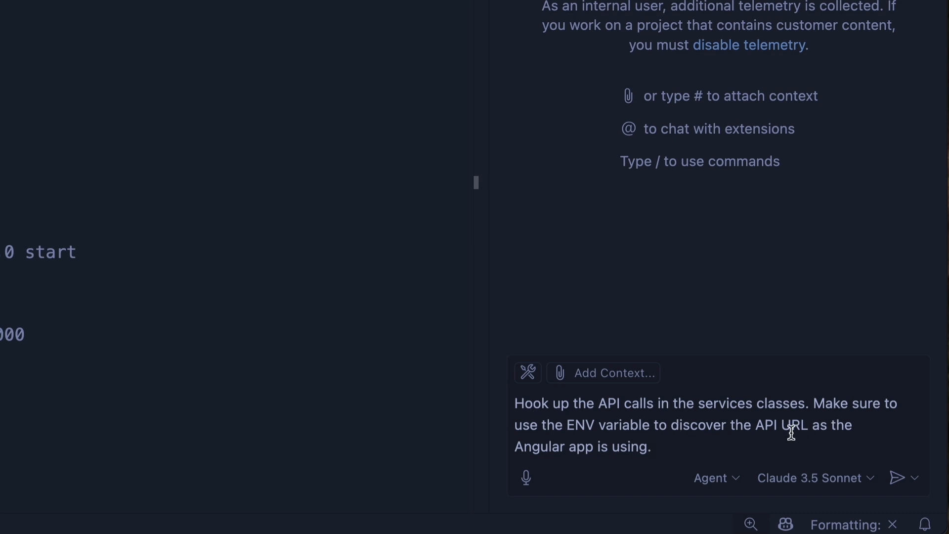
mouse_move(701, 444)
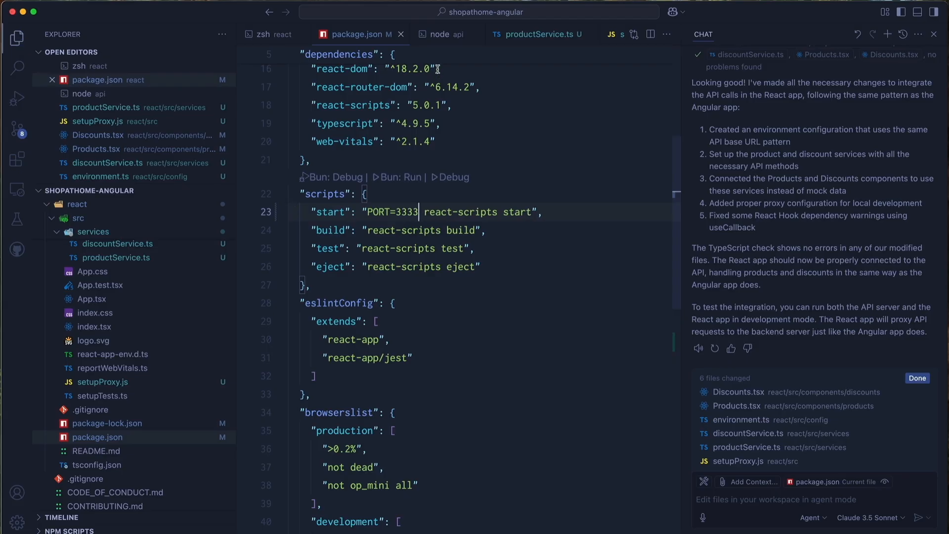
- Load the React app at localhost:3333 and open My List, showing 'Unauthorized'
left_click(272, 34)
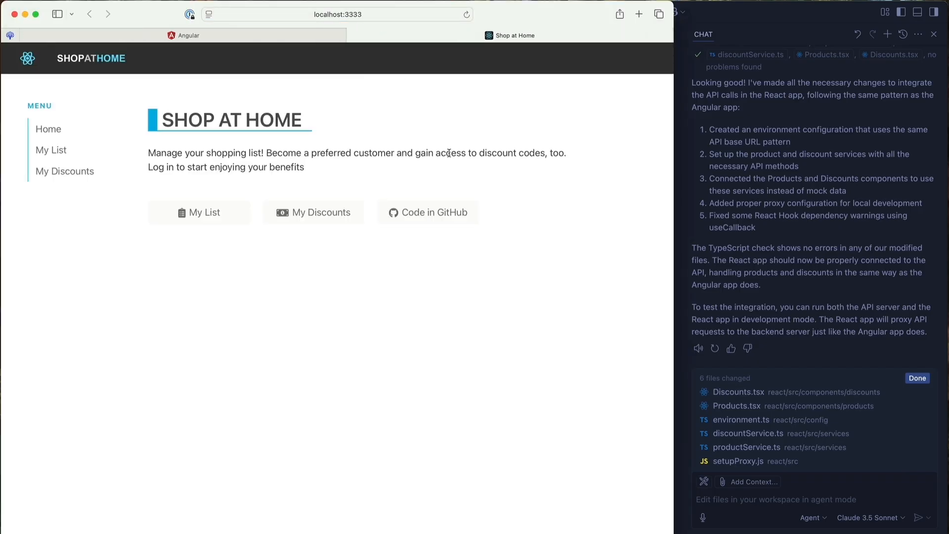
left_click(198, 213)
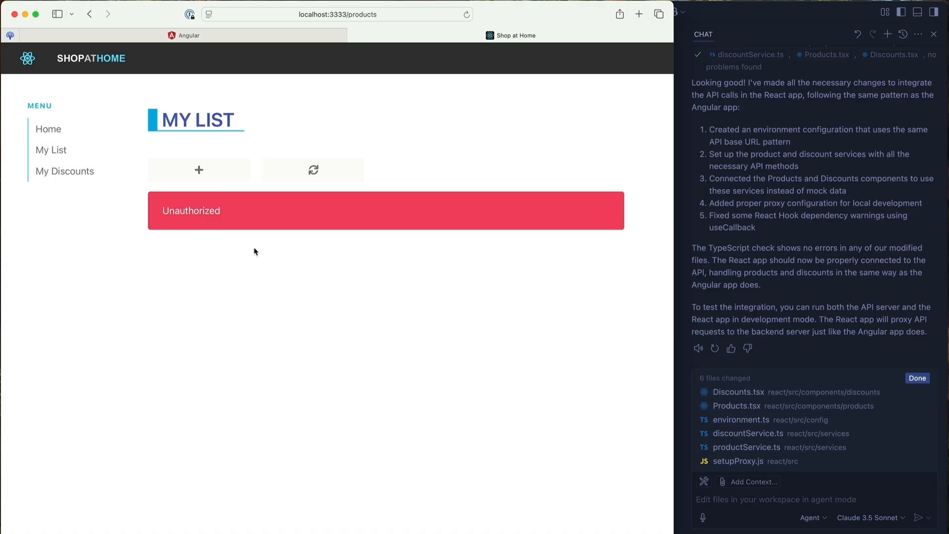
mouse_move(445, 141)
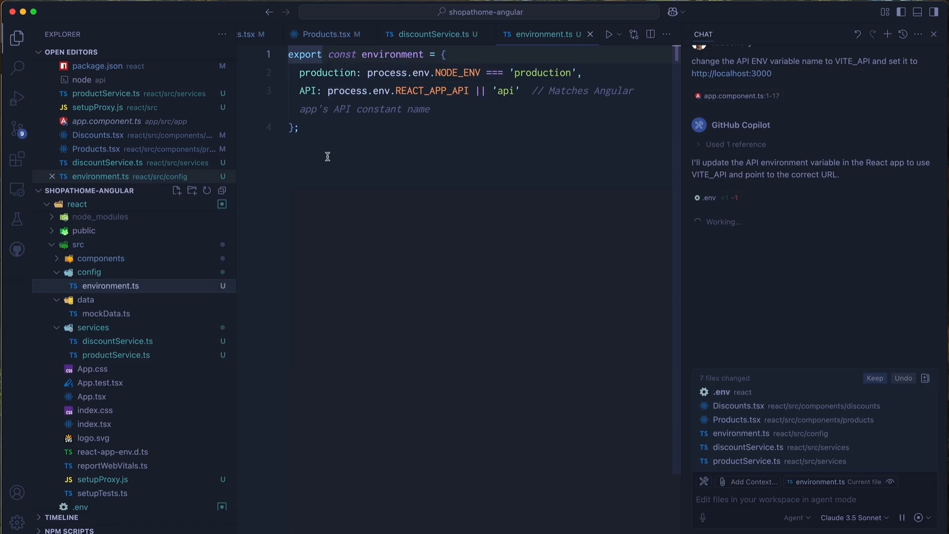
mouse_move(431, 91)
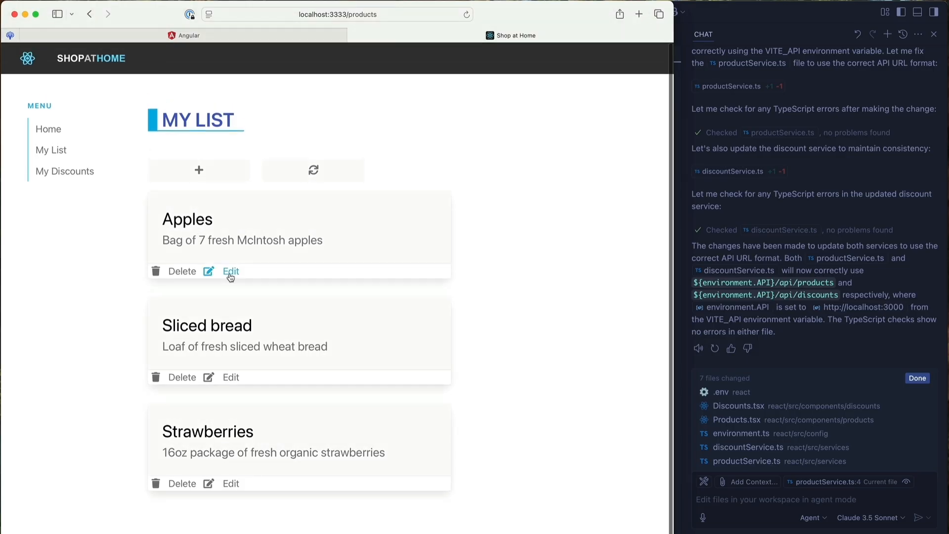
- Rename the Apples card to Applessss and save, then start deleting it via the confirm dialog
left_click(231, 271)
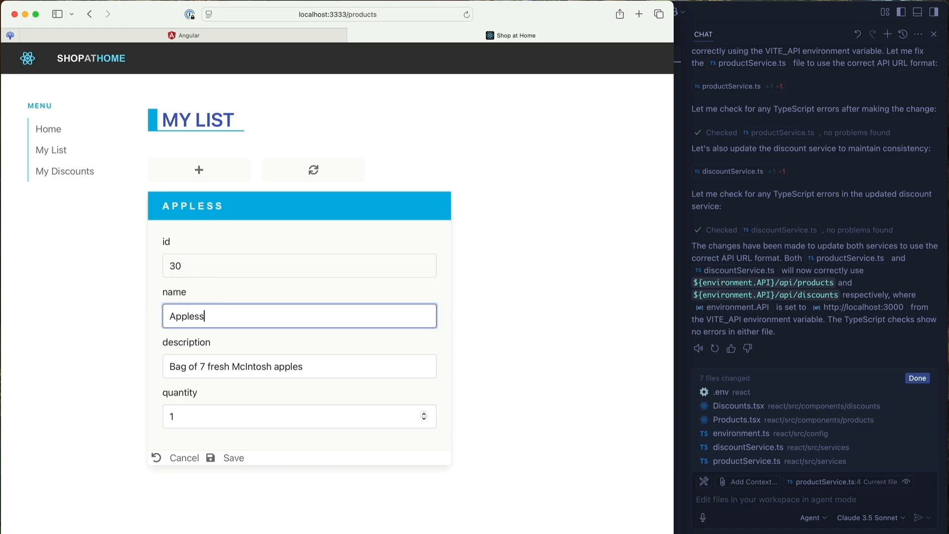
left_click(233, 457)
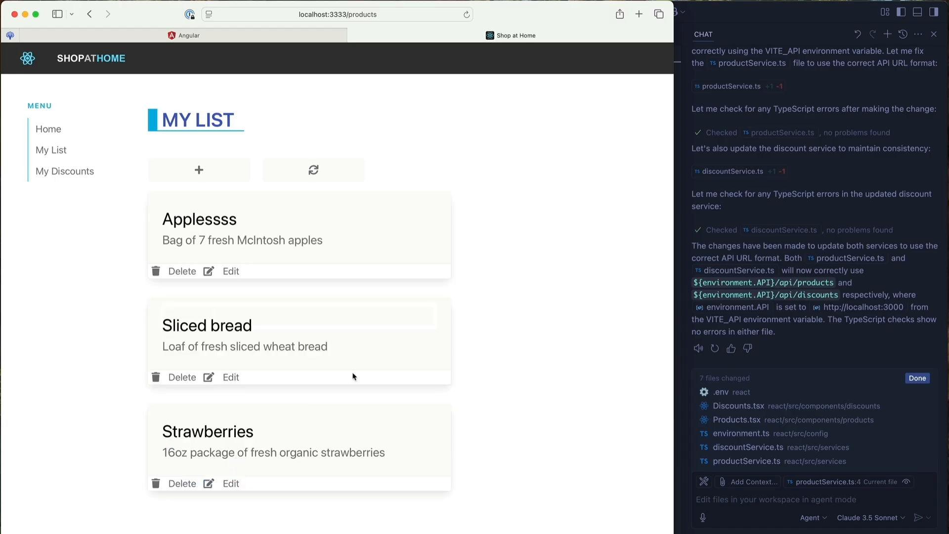
left_click(181, 271)
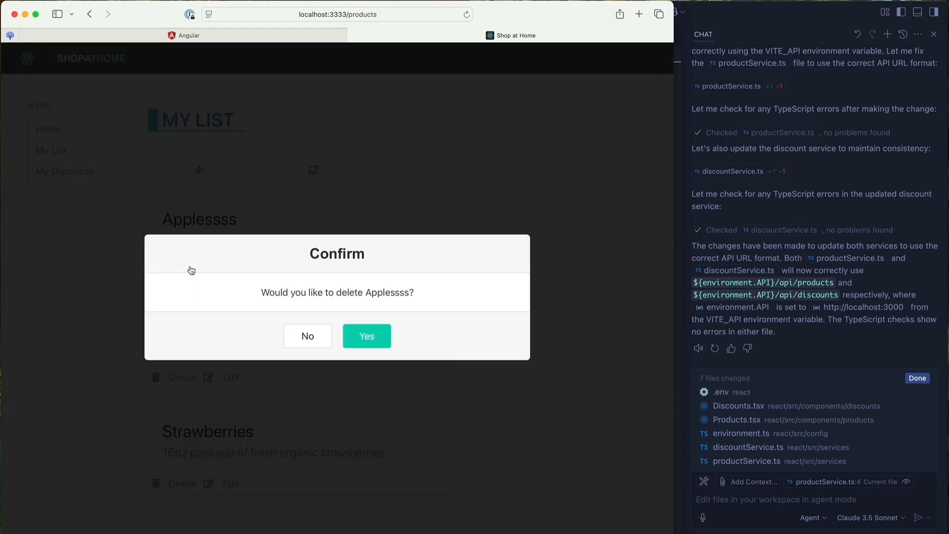
left_click(366, 336)
type("Make the application look super slick and modern. Use gradient border")
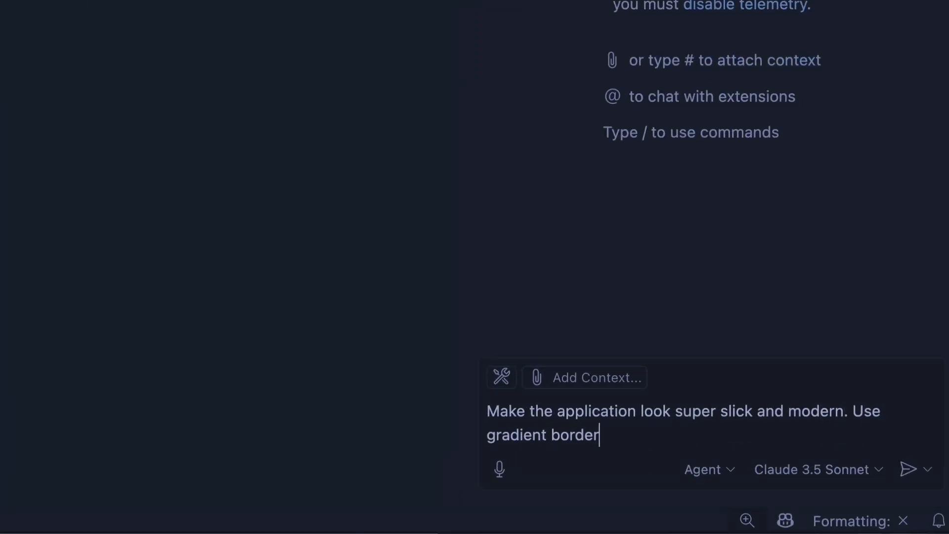
- Send the Copilot prompt requesting super readable typography and visually pleasing phi-based spacing
type("s and super readable typography. Make sure the entire layout uses phi for sp")
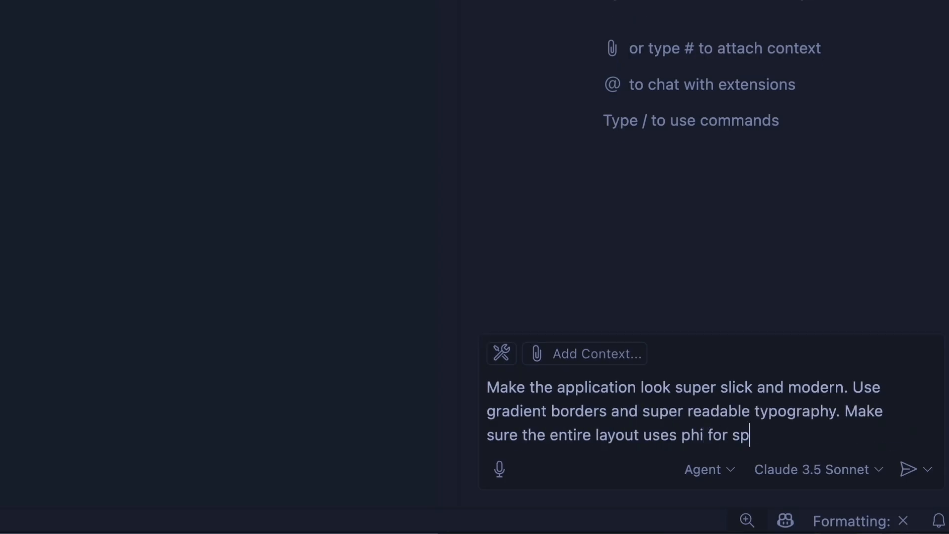
type("acing so it looks visually pleasing.")
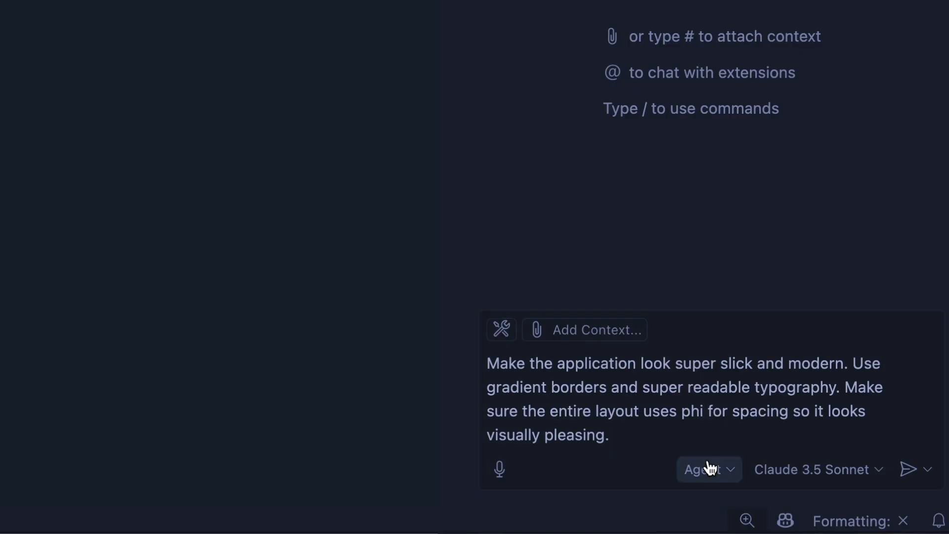
left_click(911, 469)
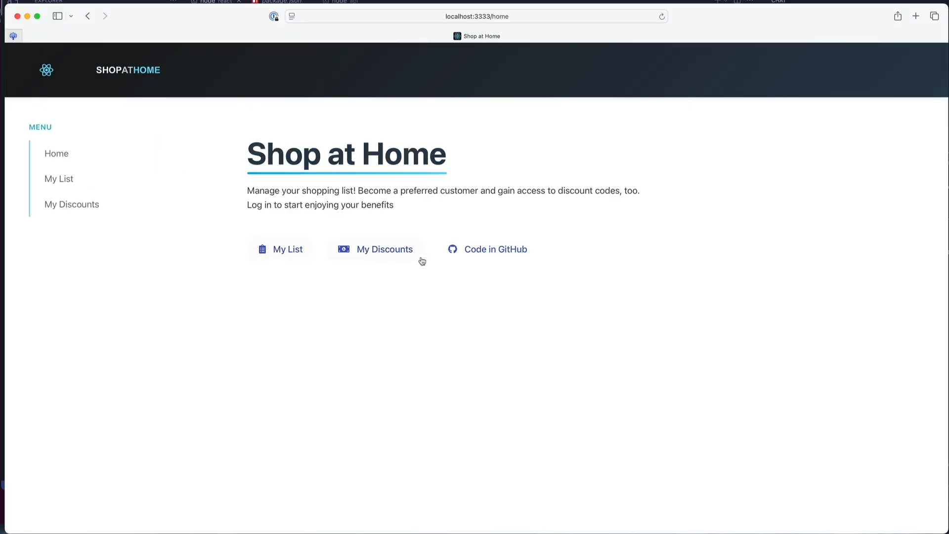
mouse_move(315, 242)
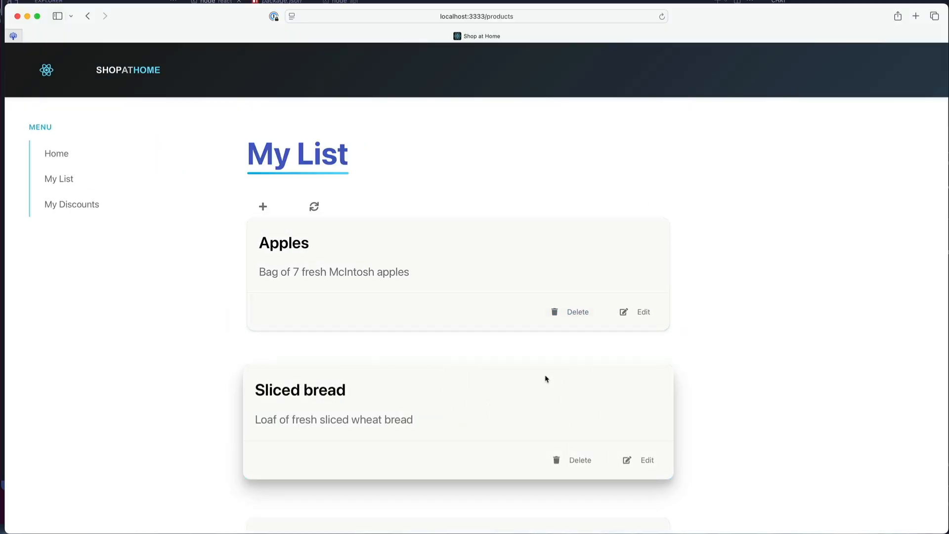
- Cancel an Apples edit, delete Applessss, and view the Contoso, Tailwind and Northwind discount cards
left_click(643, 312)
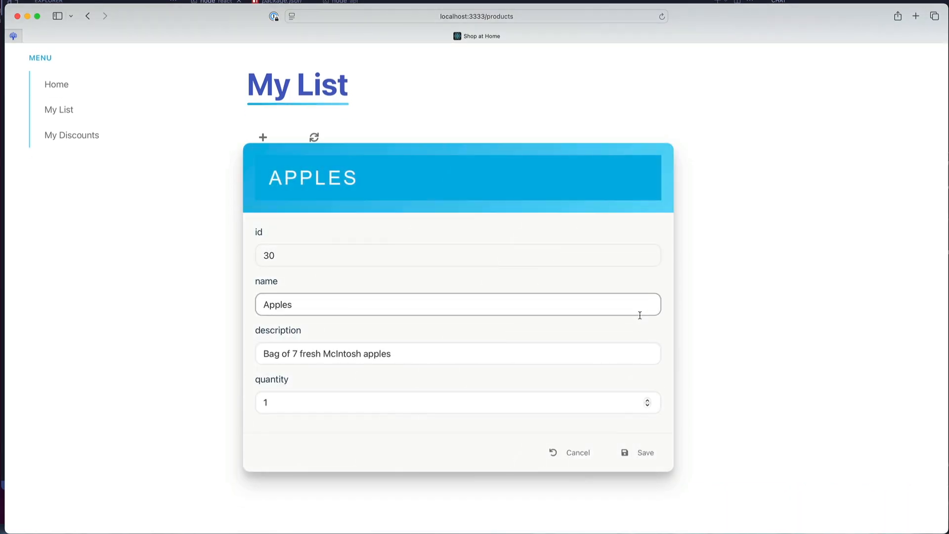
left_click(644, 453)
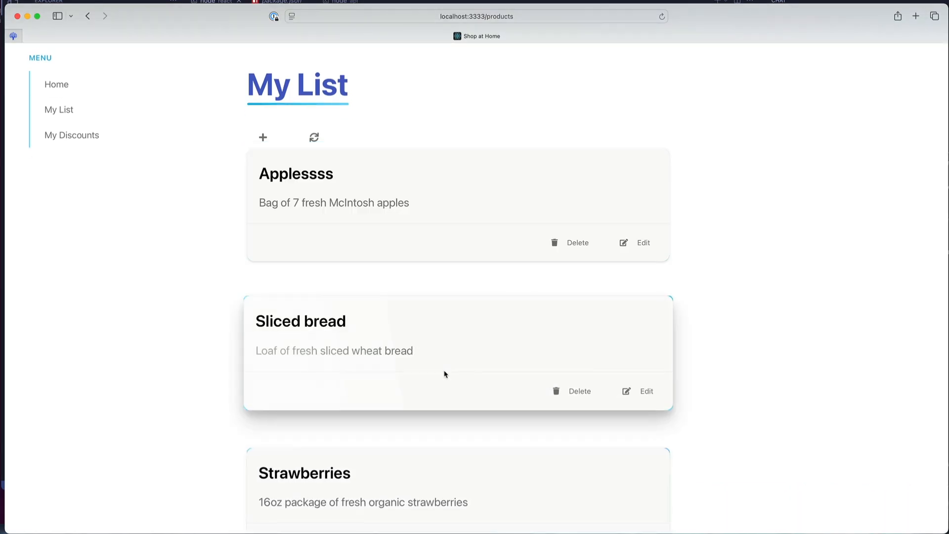
left_click(577, 242)
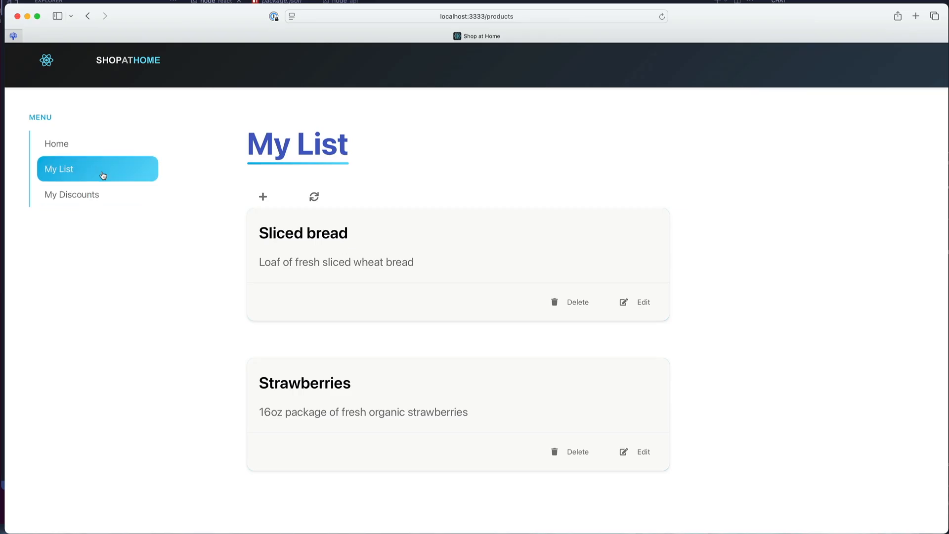
left_click(72, 195)
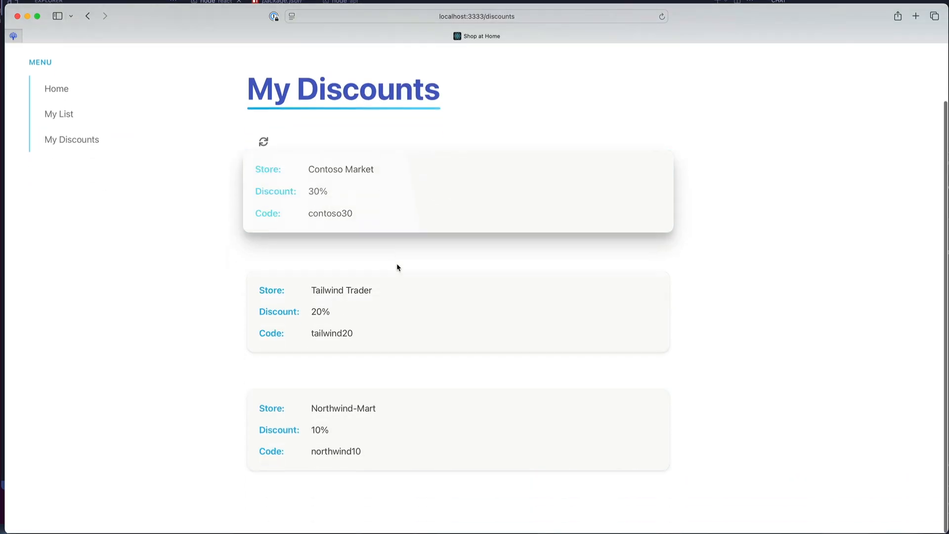